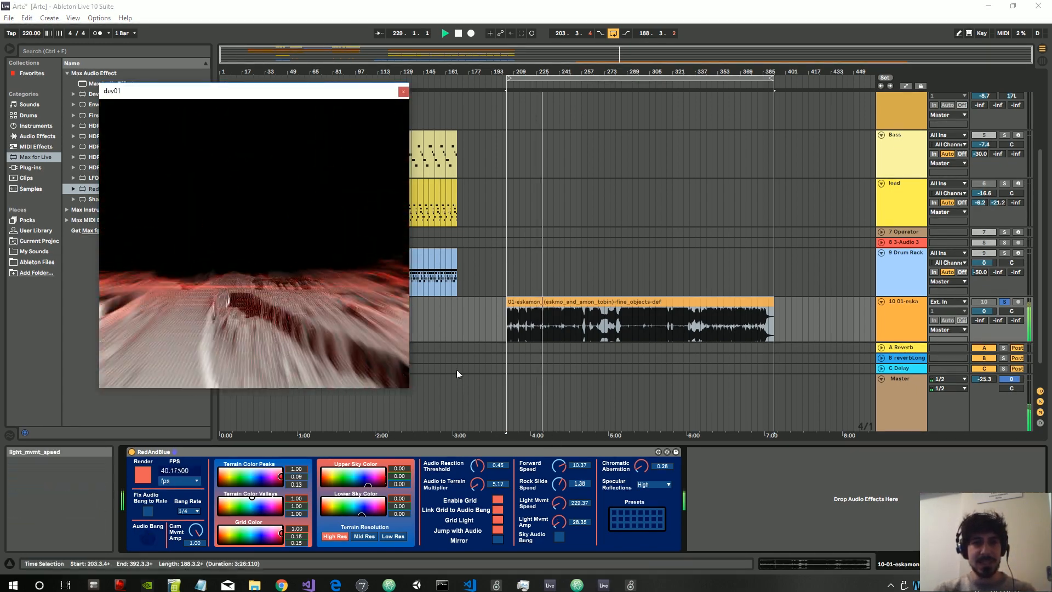
pyautogui.moveTo(573, 418)
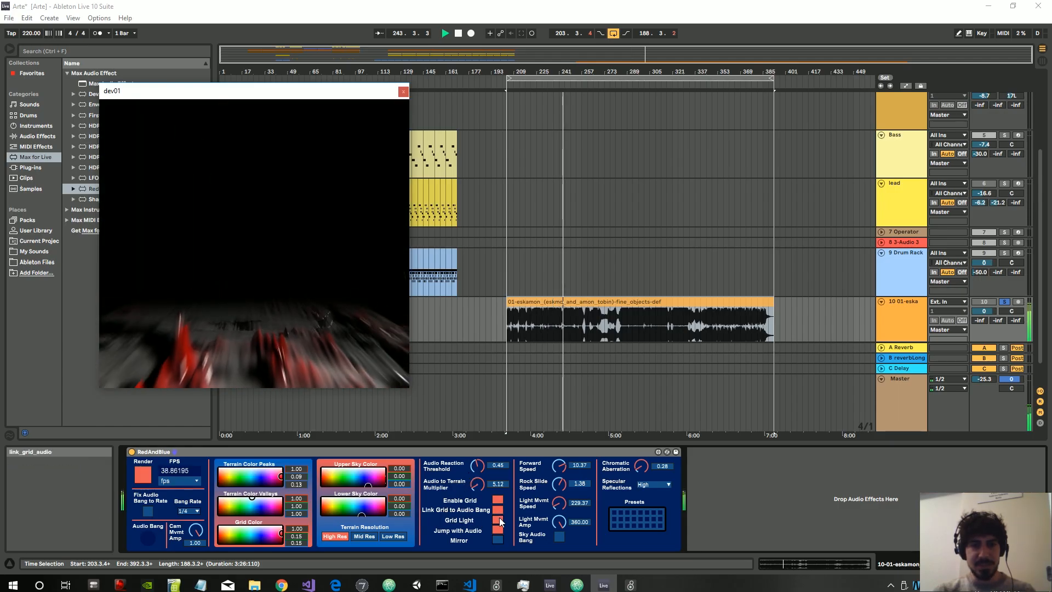
# Enable Jump with Audio on the RedAndBlue device so the terrain reacts to sound.
pyautogui.click(498, 530)
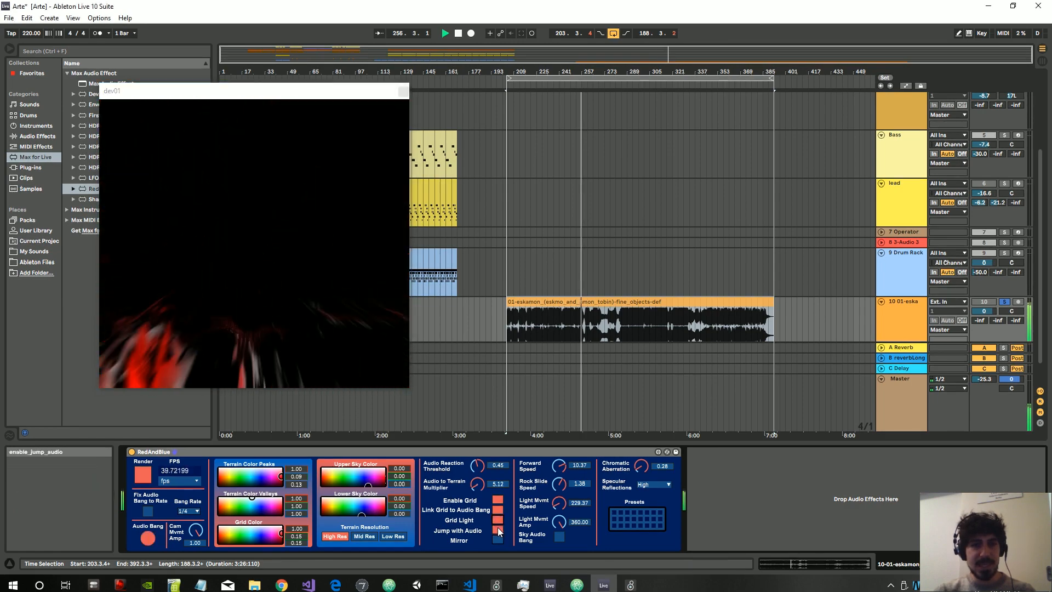